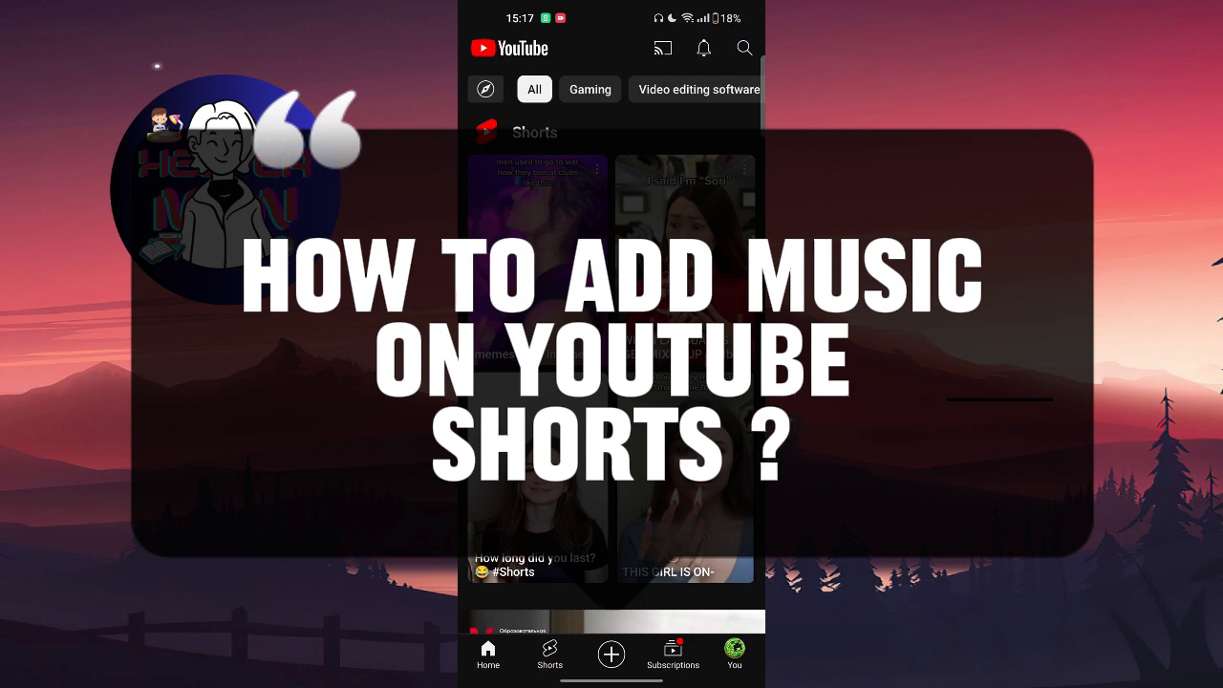
Create a new Short and record a brief first clip of about four seconds.
left_click(610, 654)
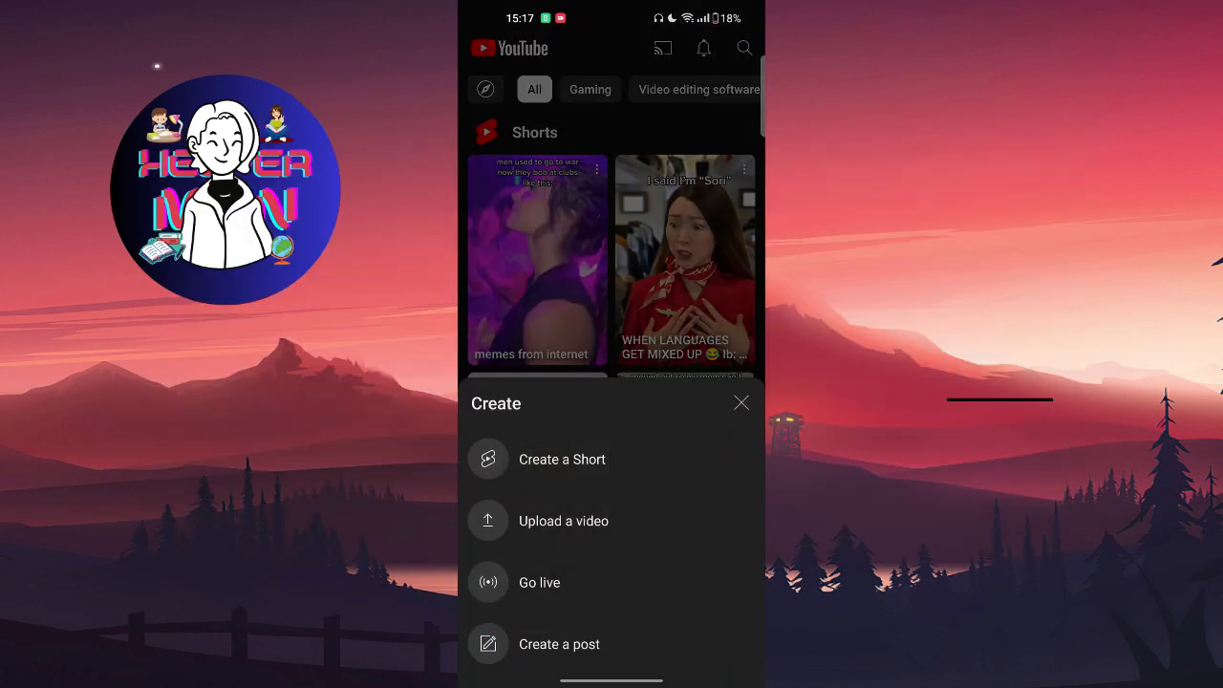
left_click(561, 460)
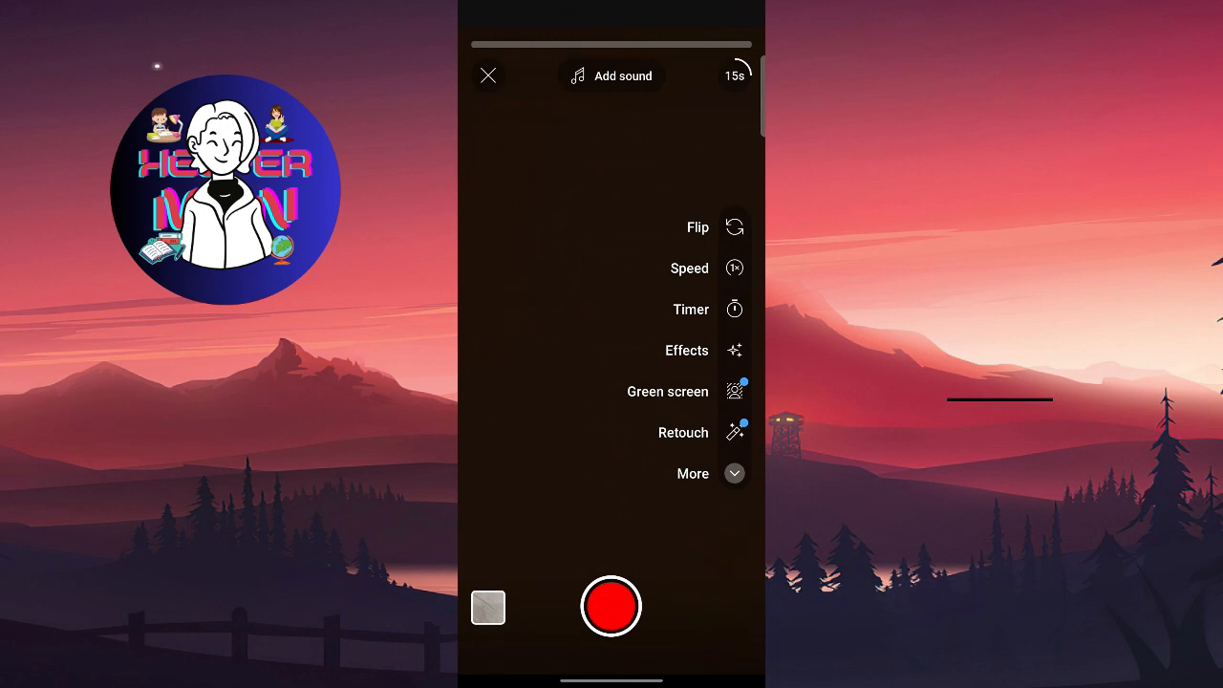
left_click(610, 606)
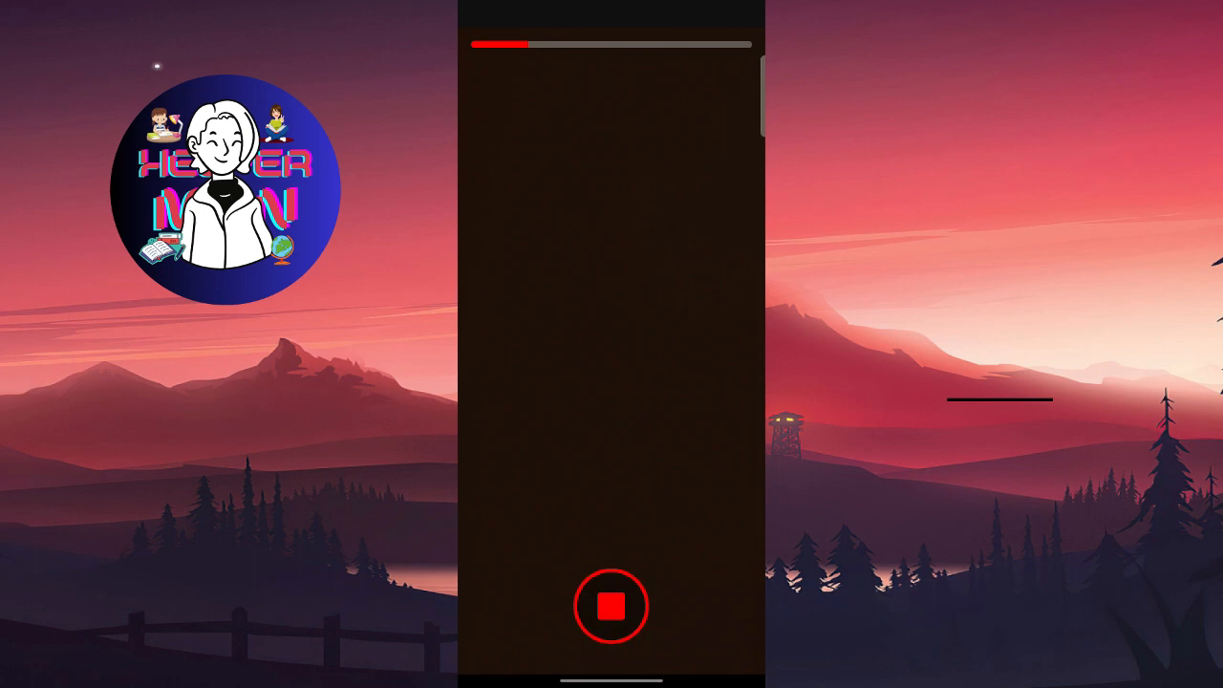
left_click(611, 606)
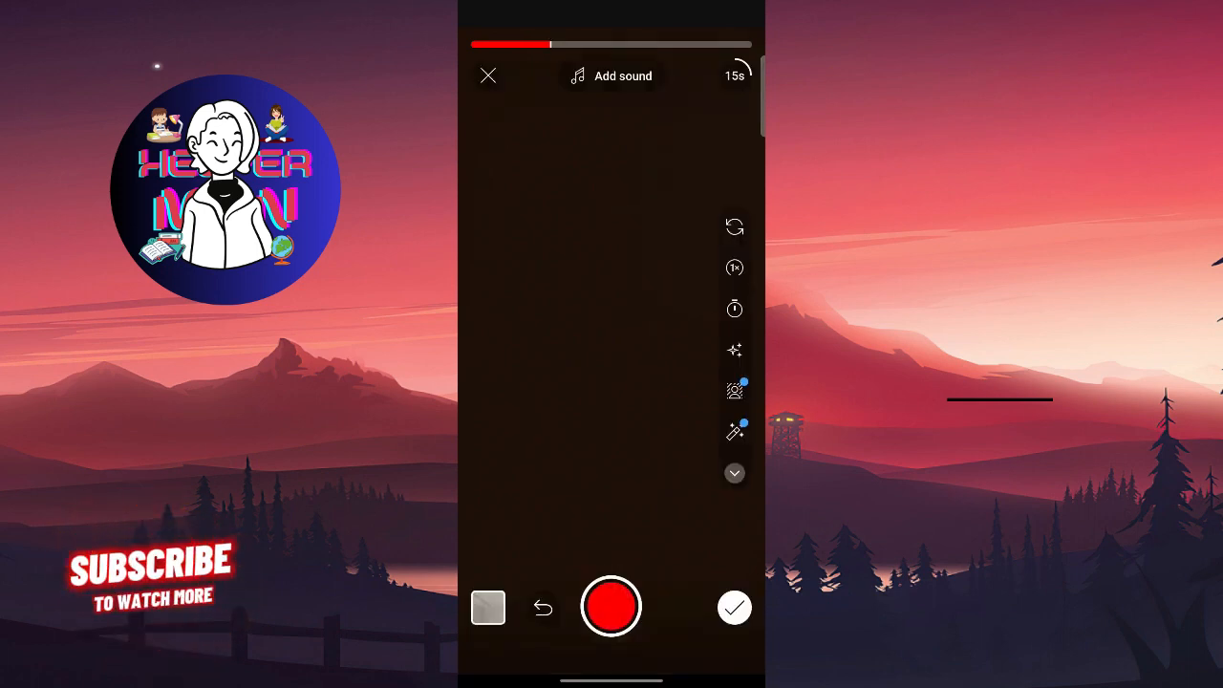
Open Add sound and scroll the Browse list to find Kerosene (Slowed & Sped Up) by Ortysian.
left_click(622, 75)
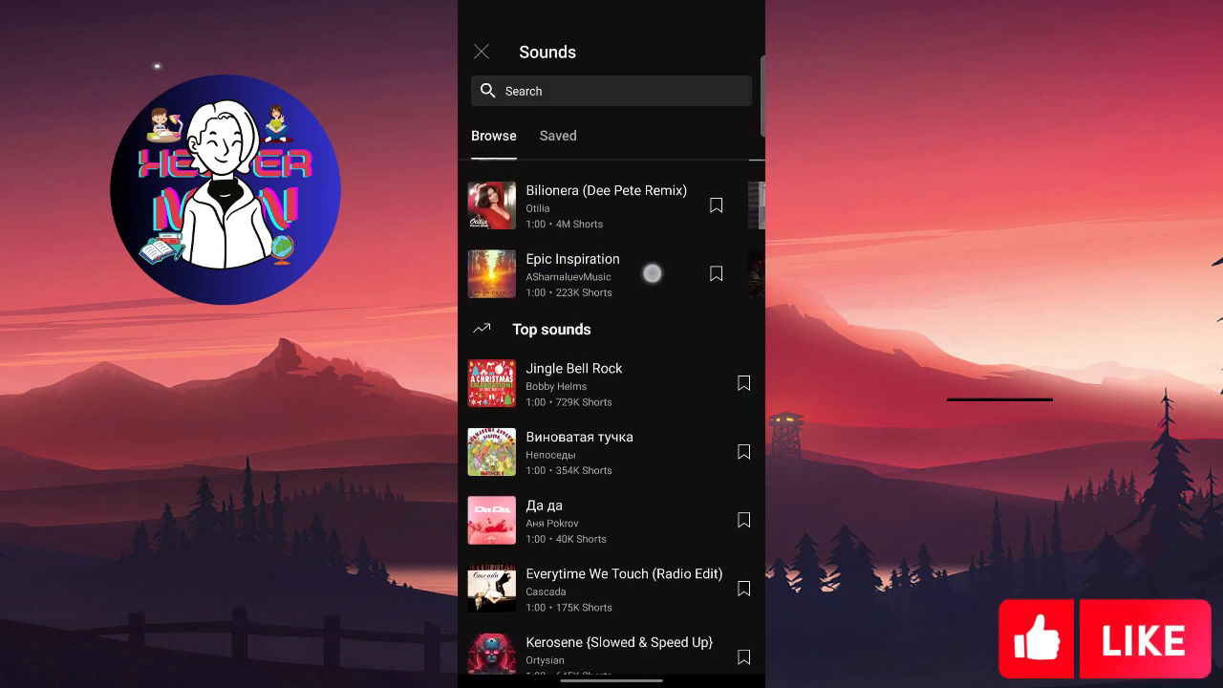
scroll("down", 3)
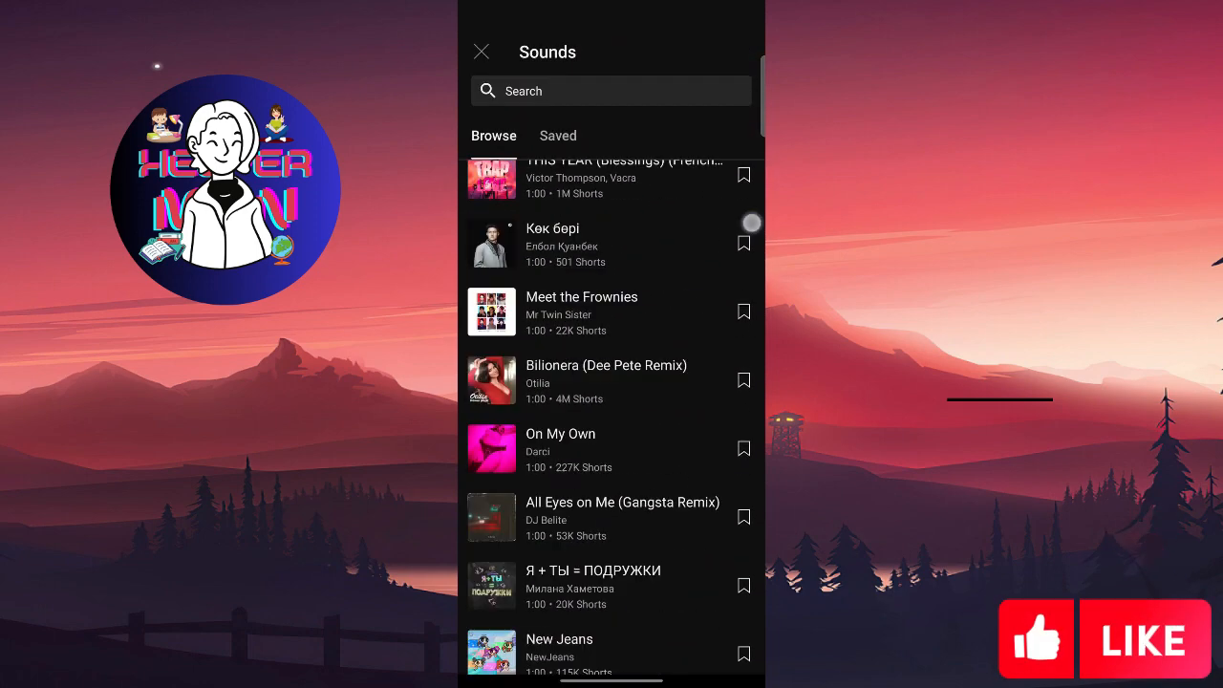
scroll("down", 3)
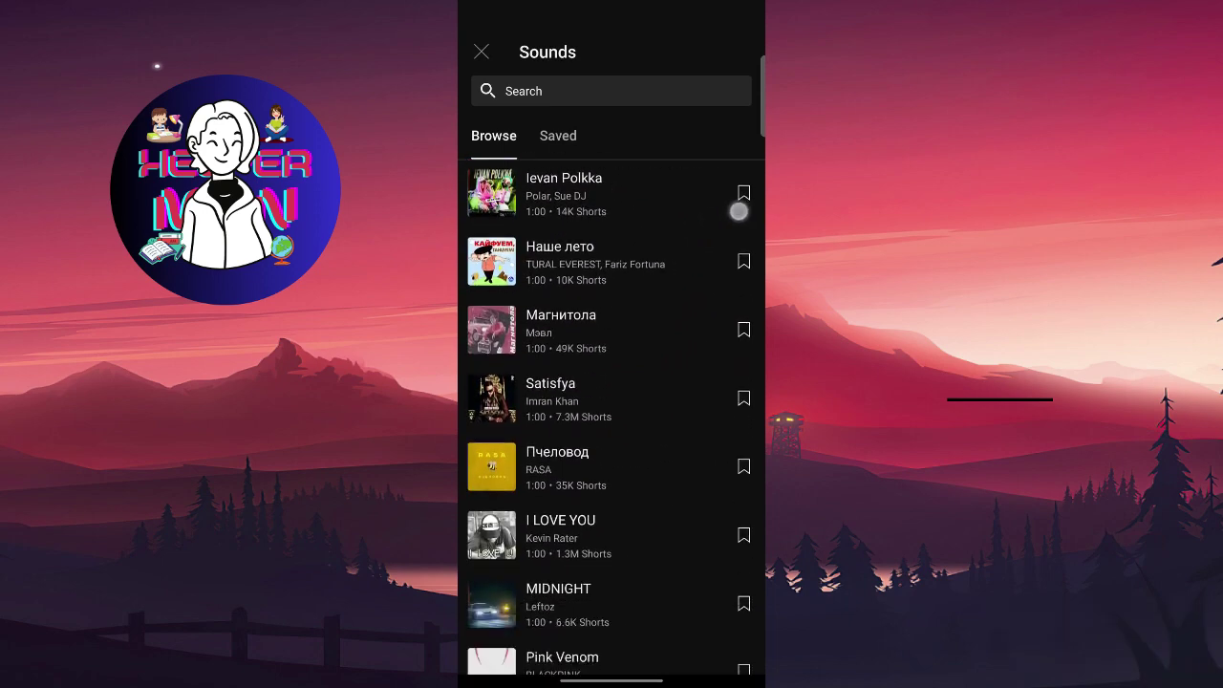
scroll("down", 3)
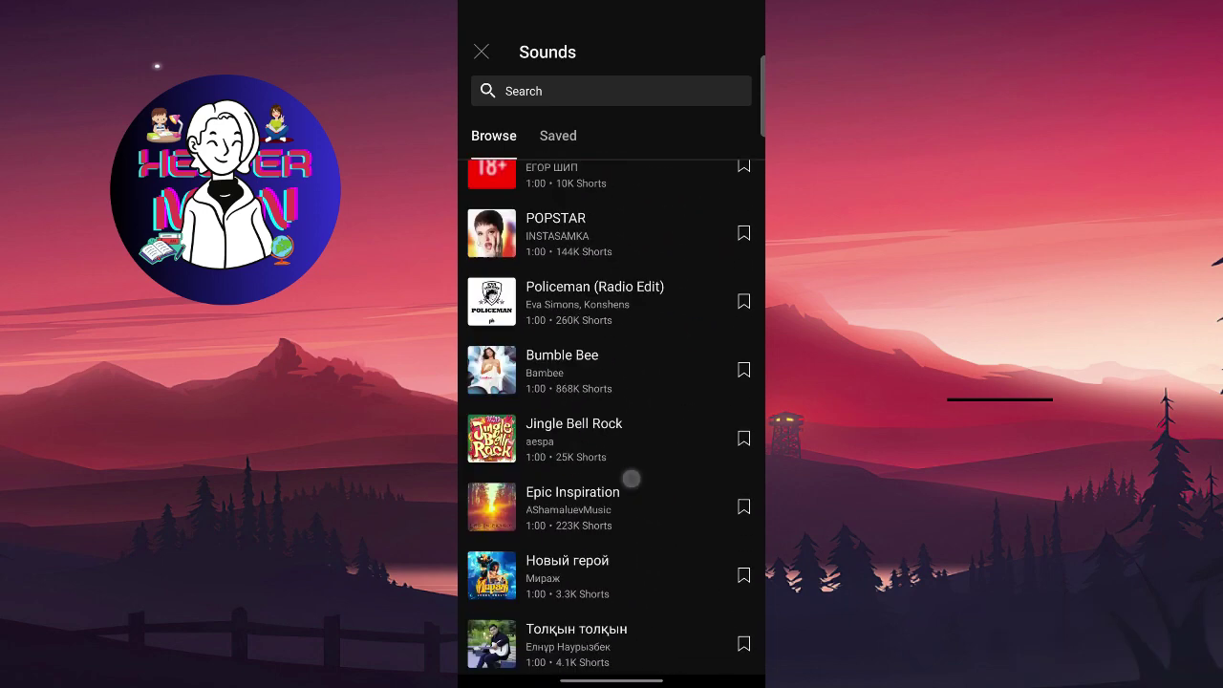
scroll("down", 3)
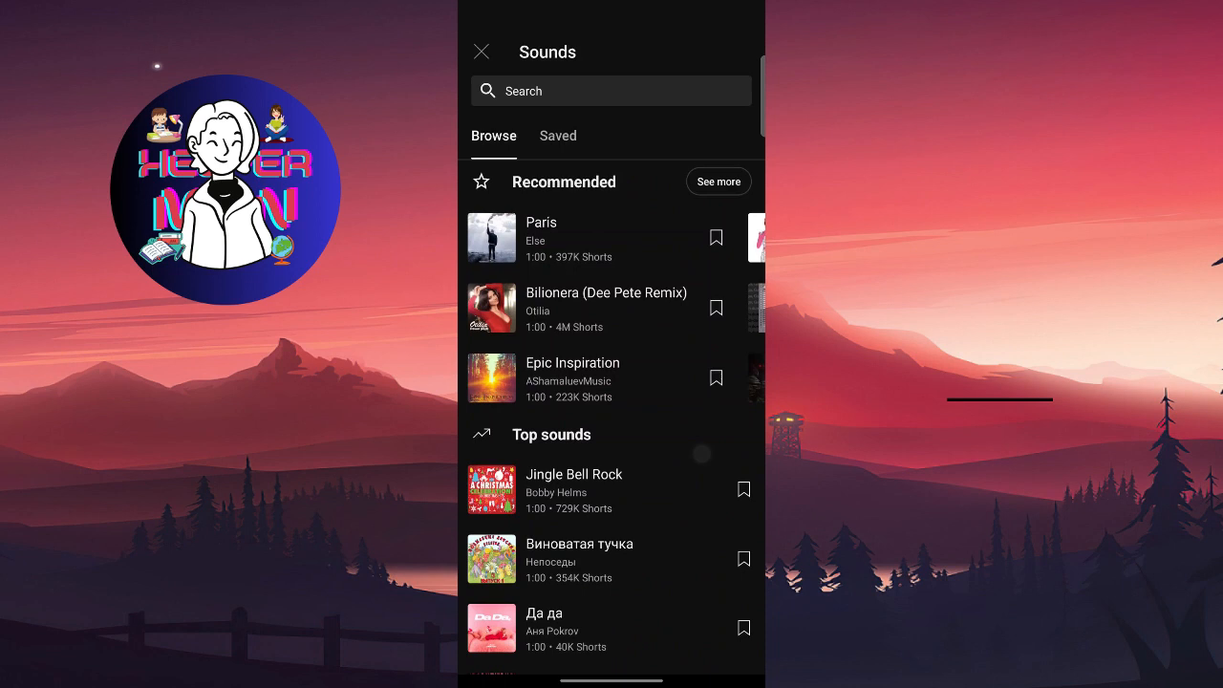
scroll("down", 3)
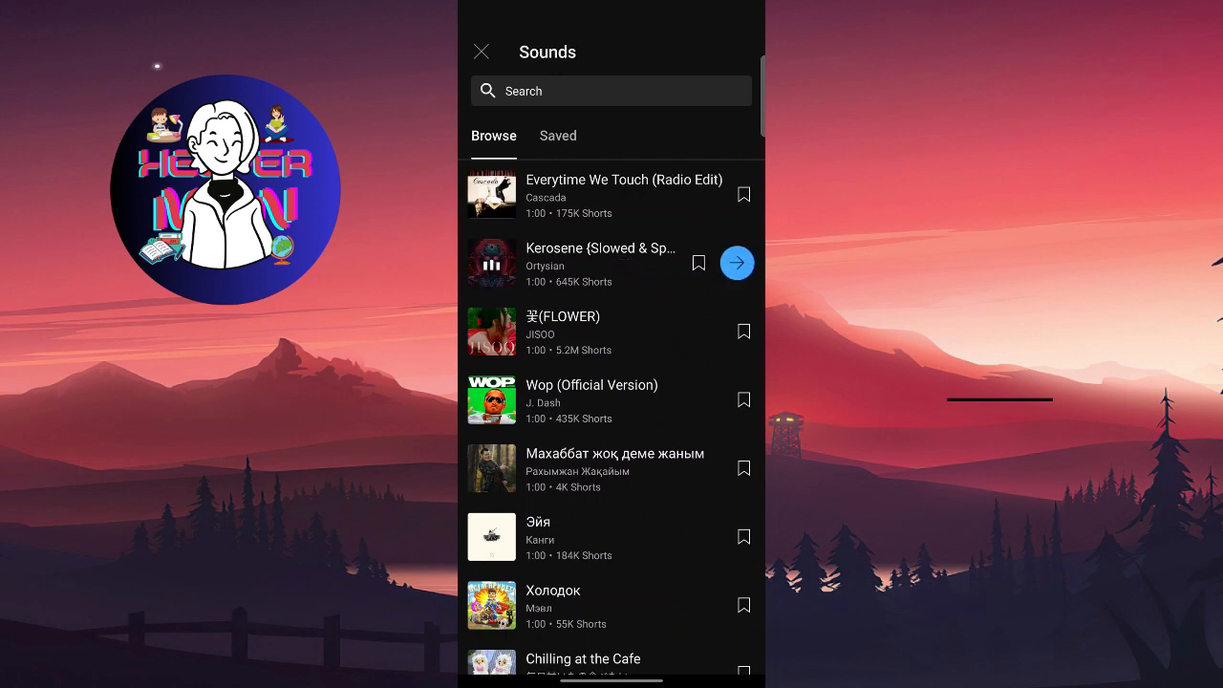
Use the Kerosene track, finish recording, and continue to Add details.
left_click(736, 263)
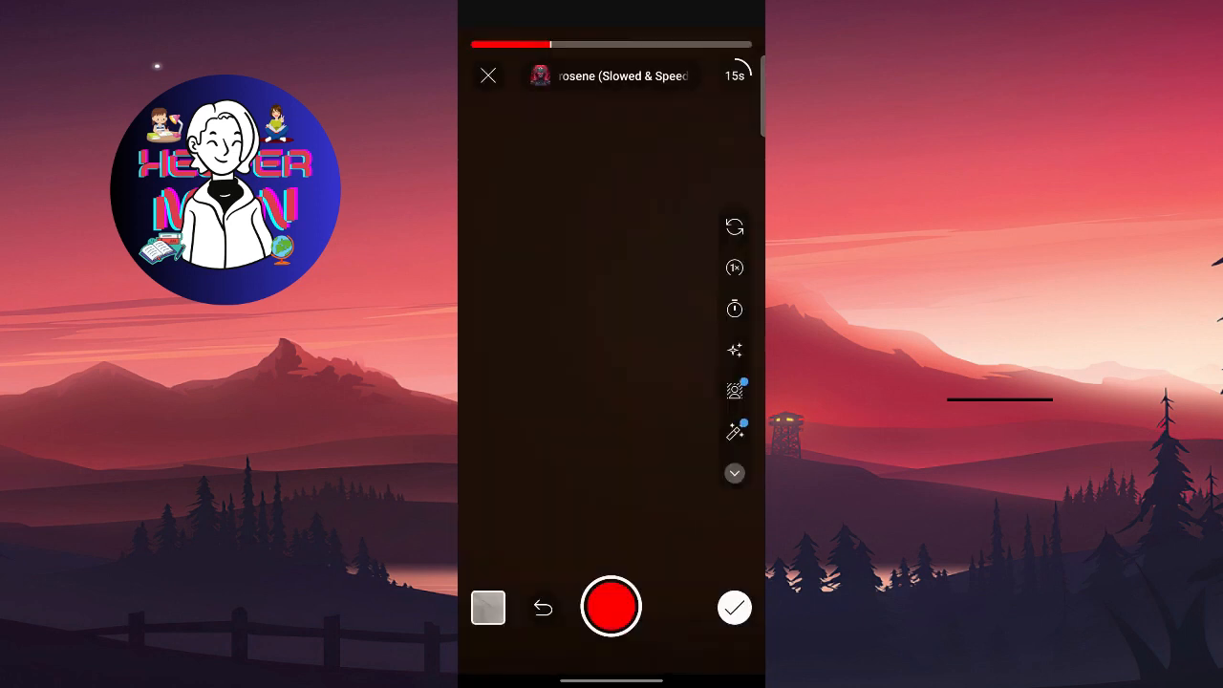
left_click(611, 606)
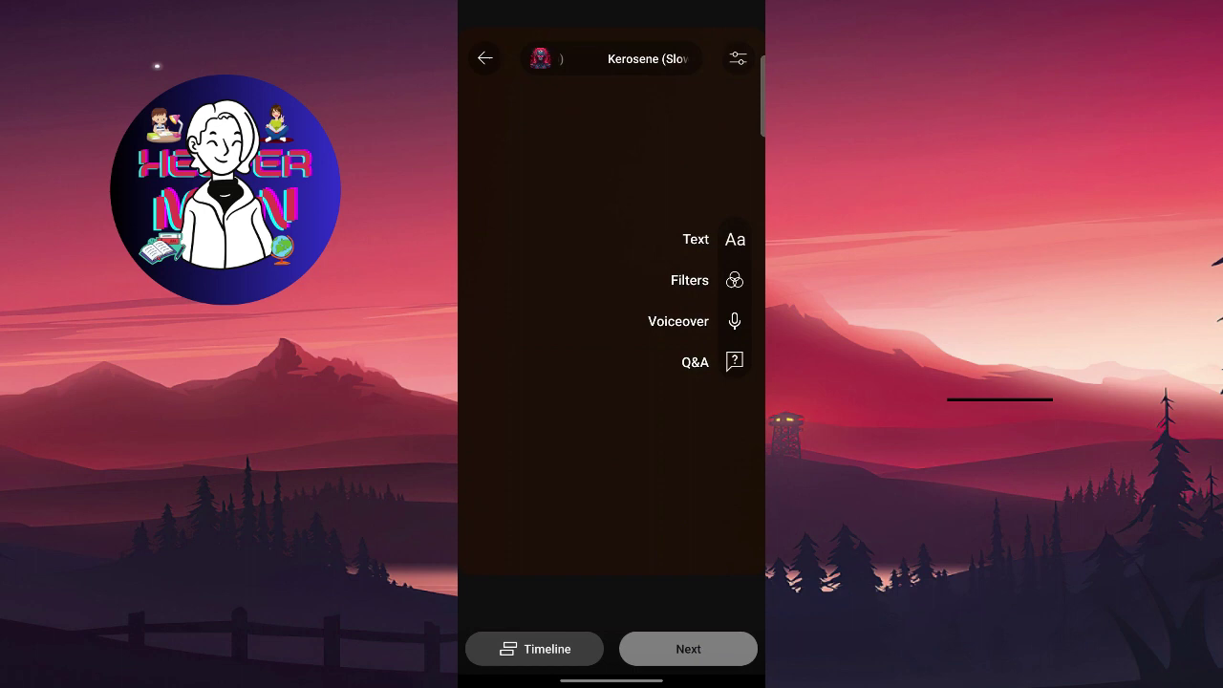
left_click(688, 649)
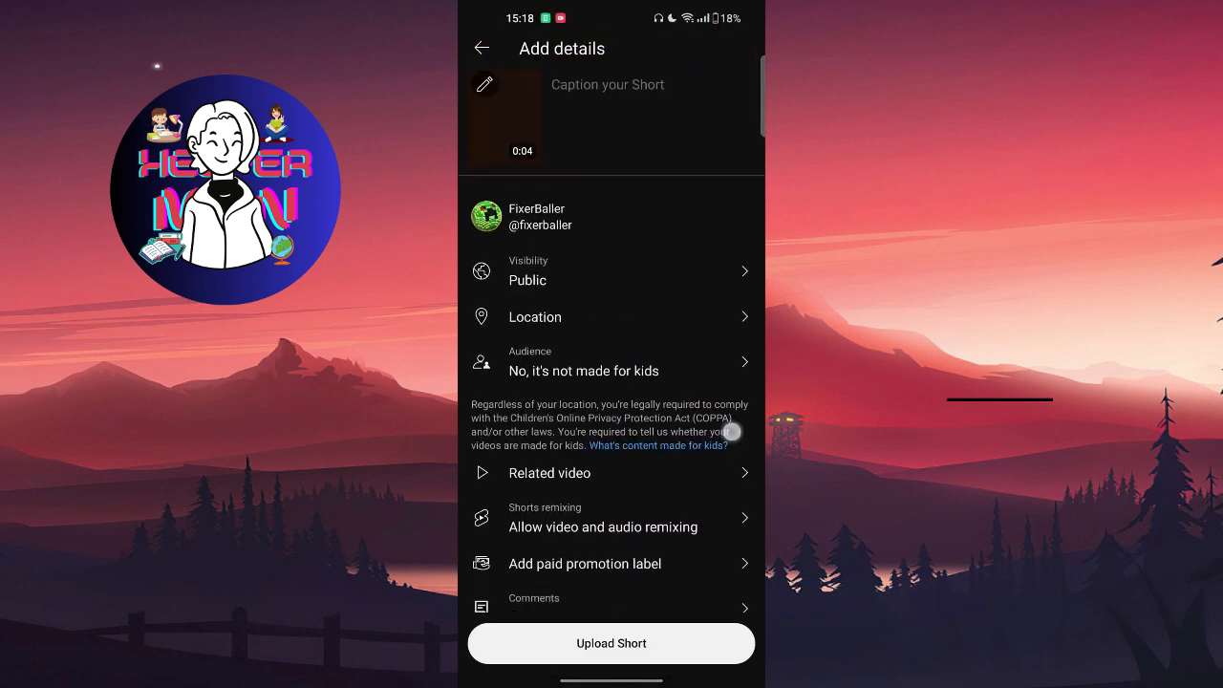